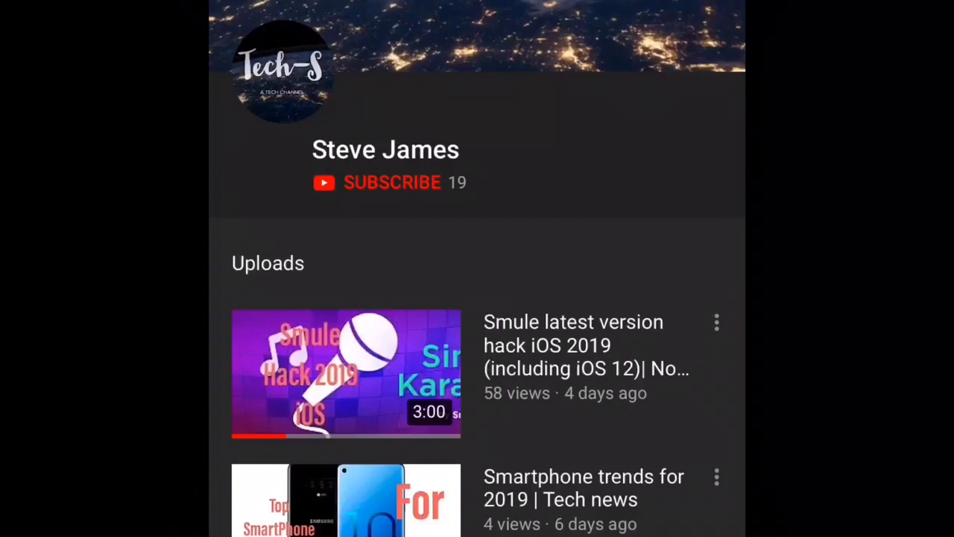
Subscribe to the channel so it shows as subscribed
click(392, 182)
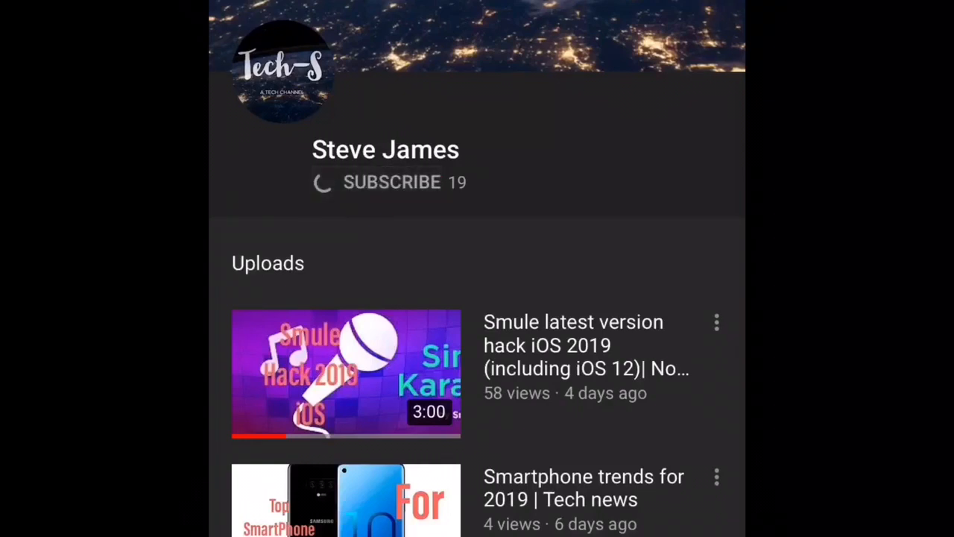
click(391, 182)
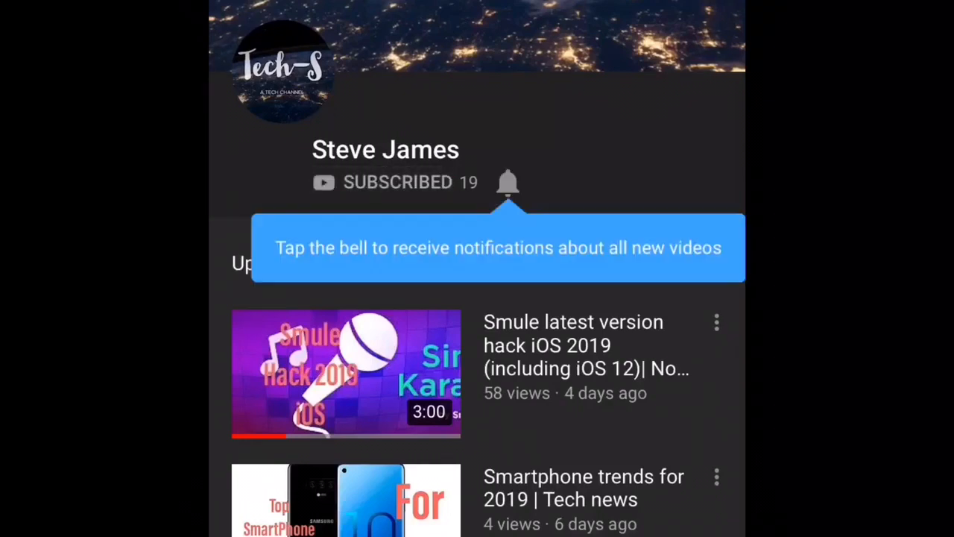
click(507, 182)
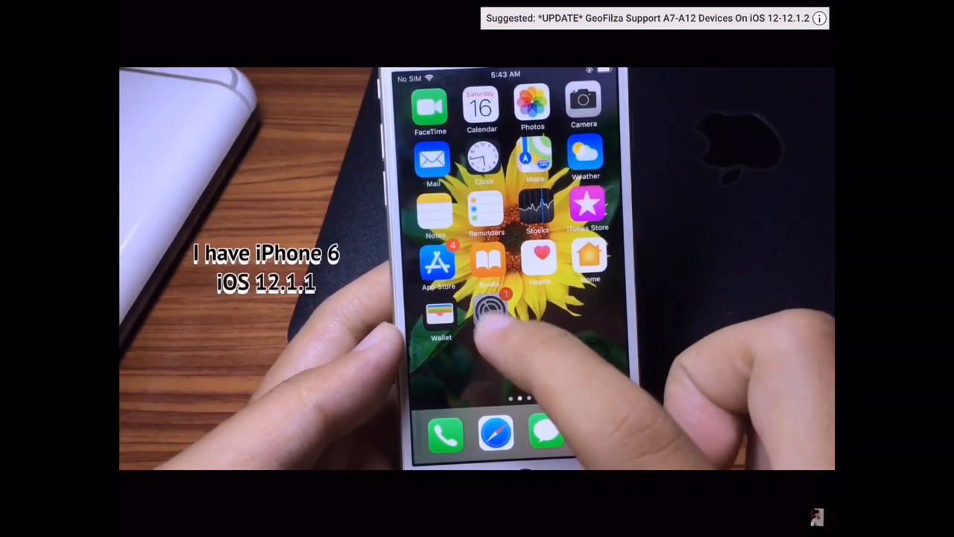
Check Settings > General, then return home and launch GeoFilza on its Documents folder
click(489, 313)
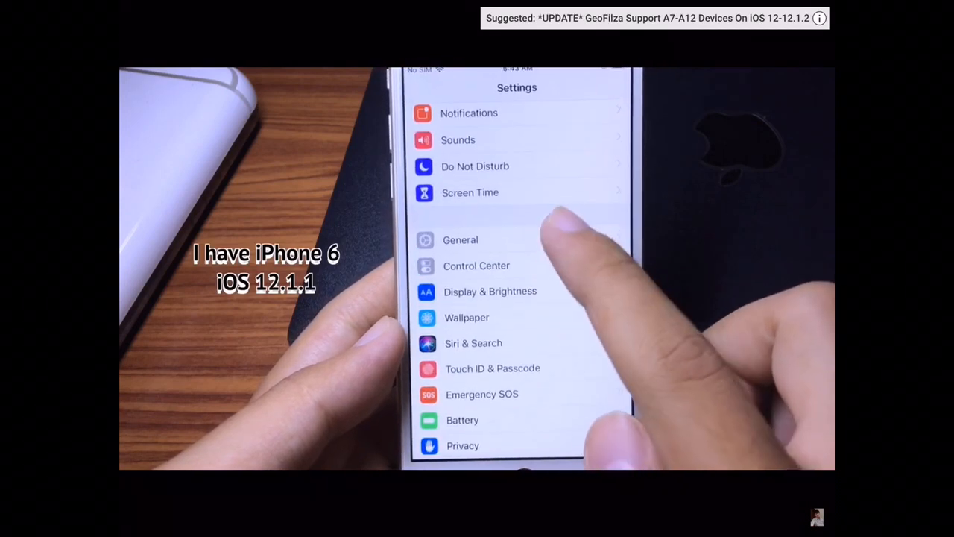
click(459, 238)
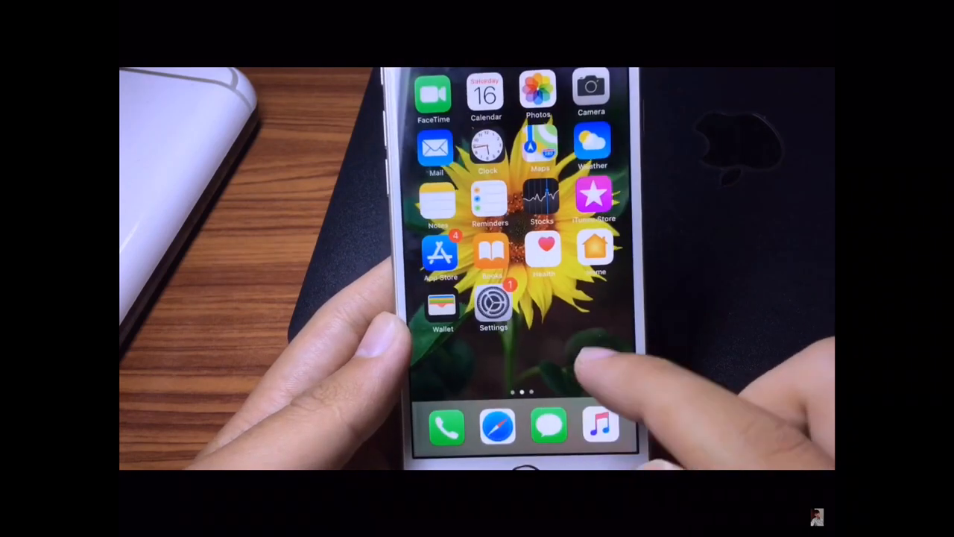
scroll(left, 3)
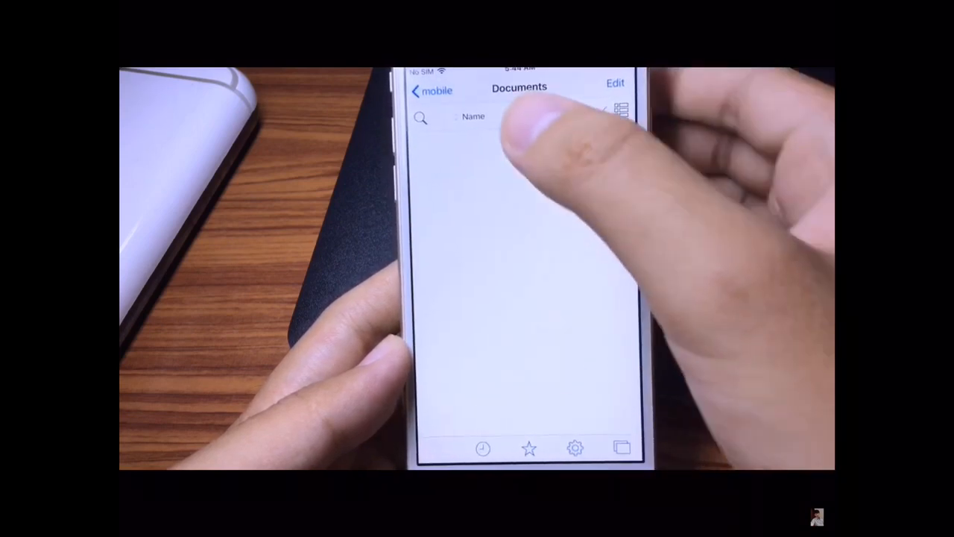
From the device root, browse into /var/containers/Shared
click(429, 91)
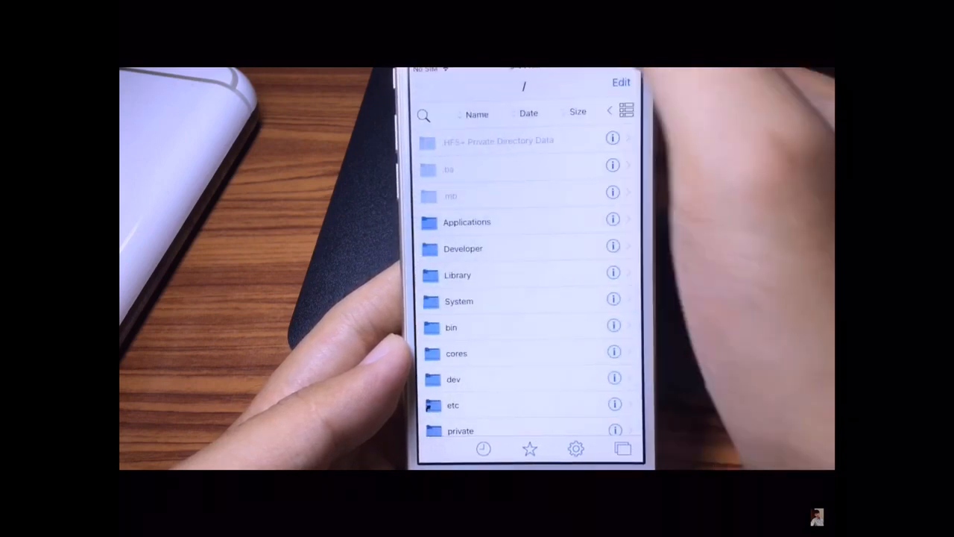
scroll(down, 3)
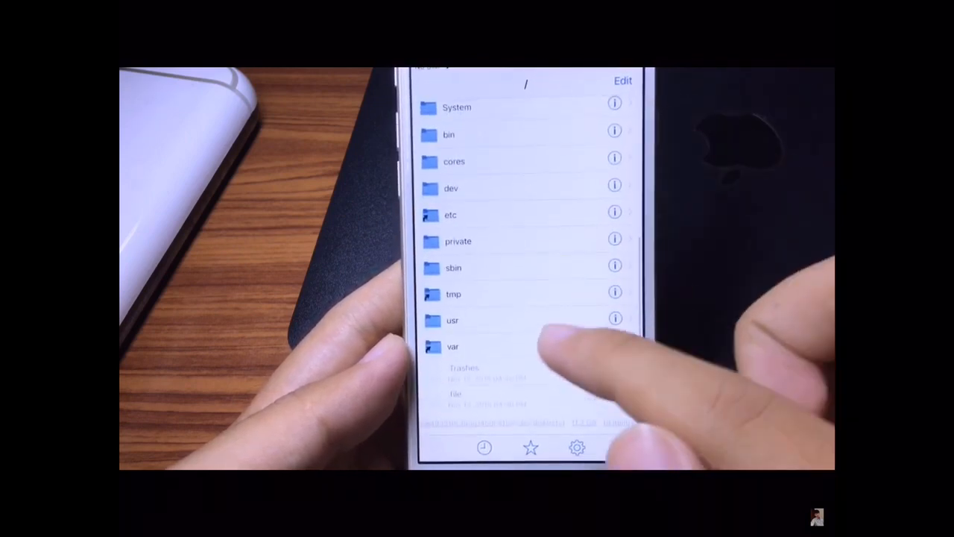
click(453, 346)
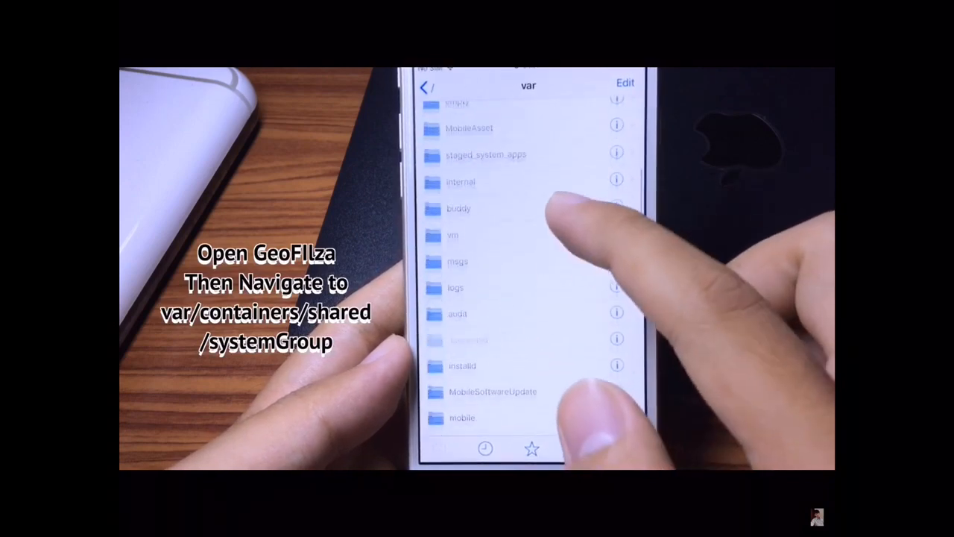
scroll(down, 3)
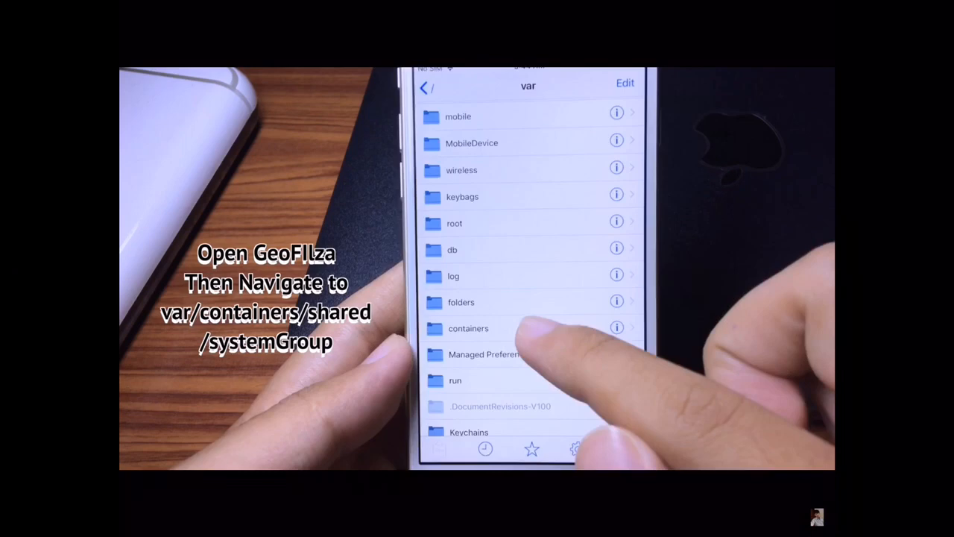
click(468, 328)
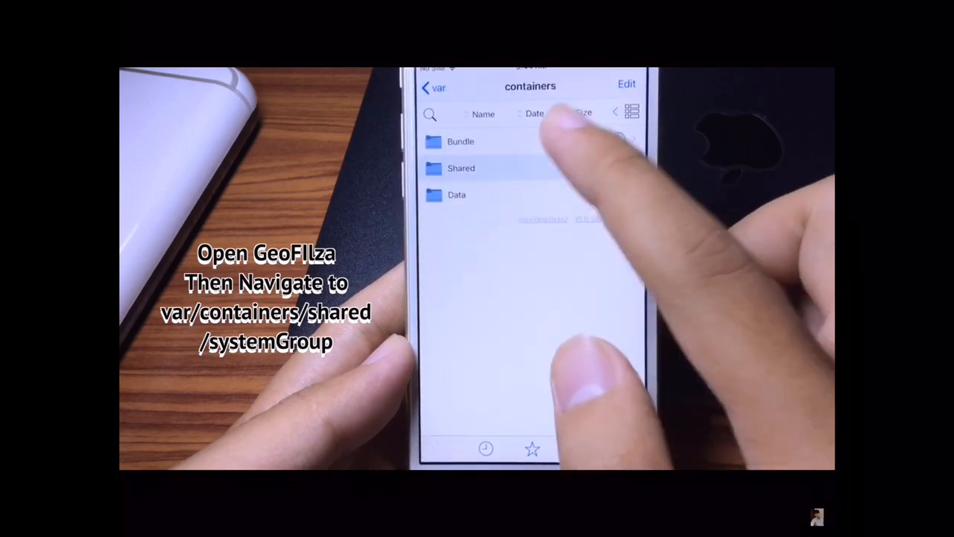
click(461, 167)
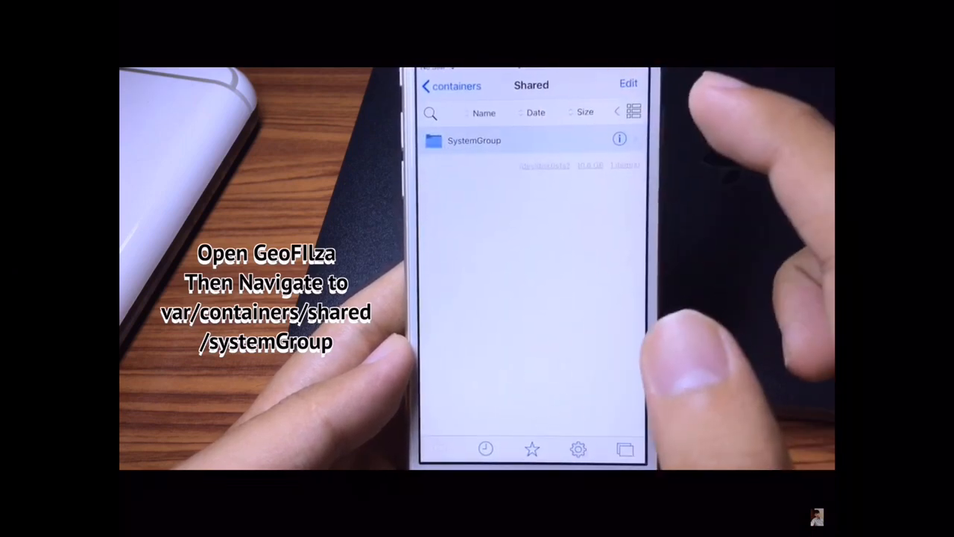
Continue into SystemGroup > systemgroup.com.apple.mobilegestaltcache > Library > Caches
click(474, 140)
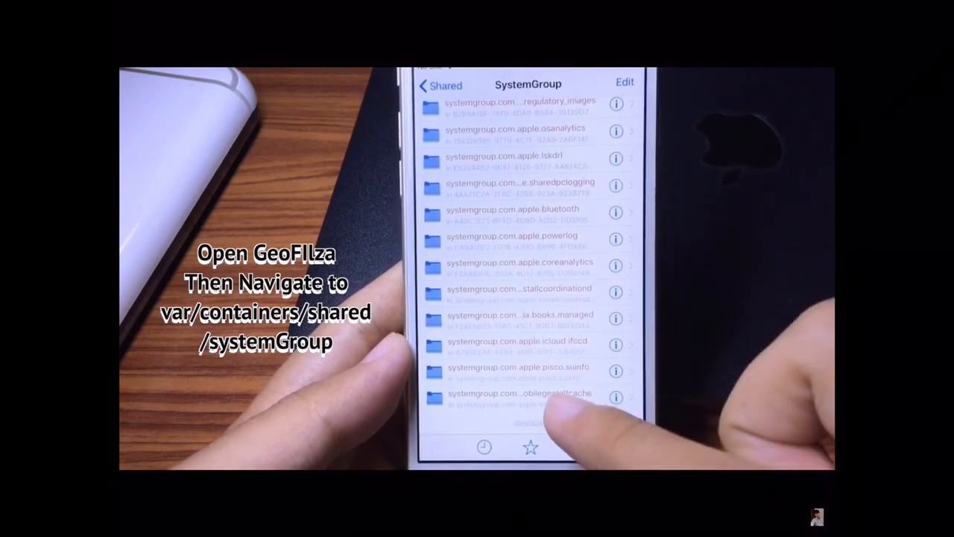
click(519, 396)
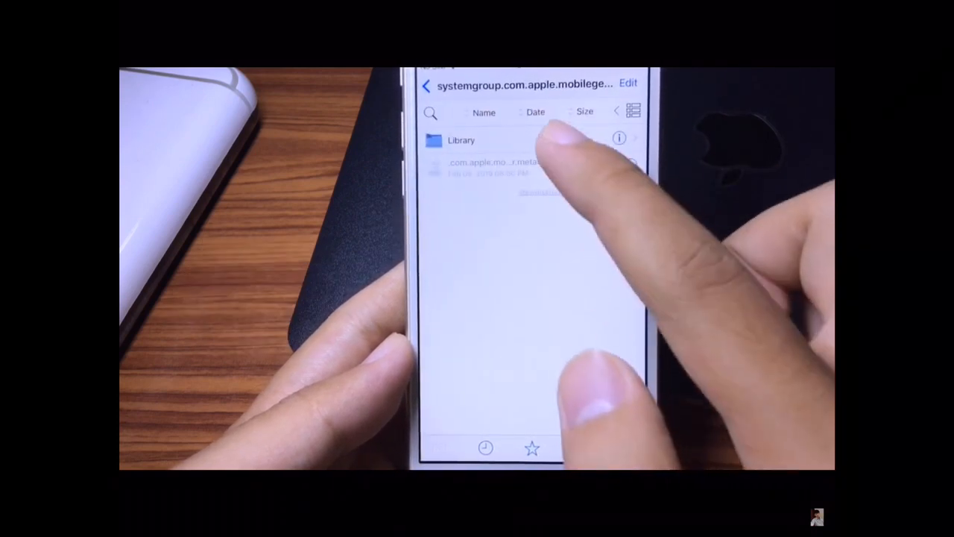
click(460, 140)
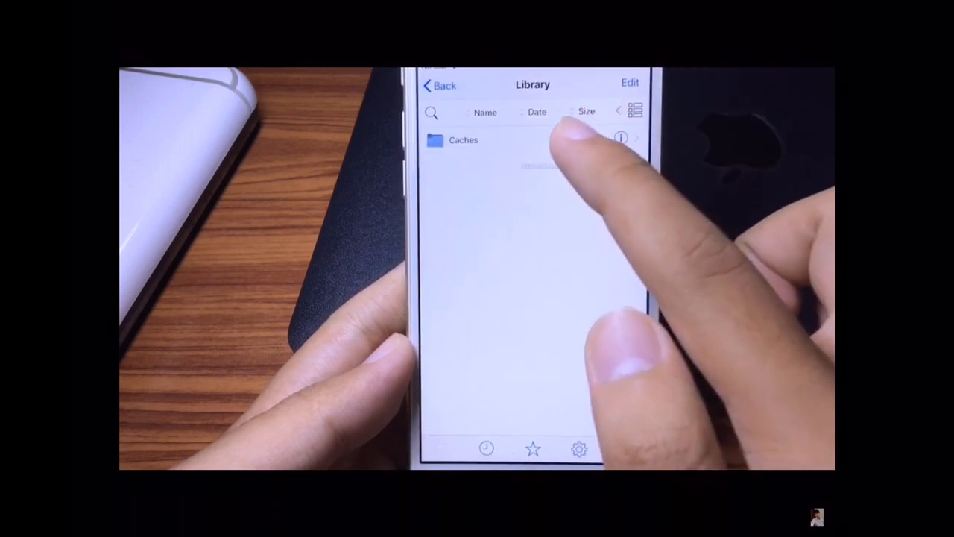
click(447, 140)
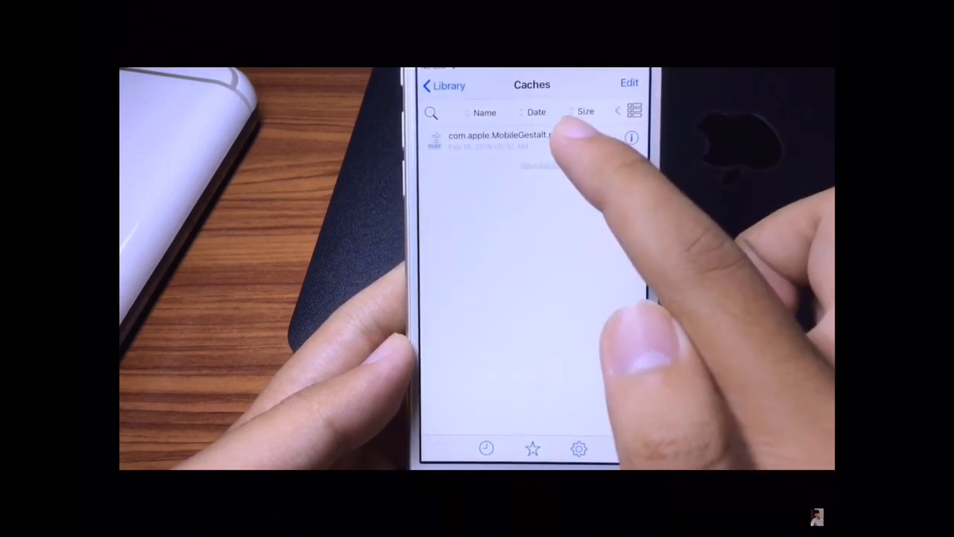
In com.apple.MobileGestalt.plist, expand Root > CacheExtra down to the artwork keys dictionary
click(499, 137)
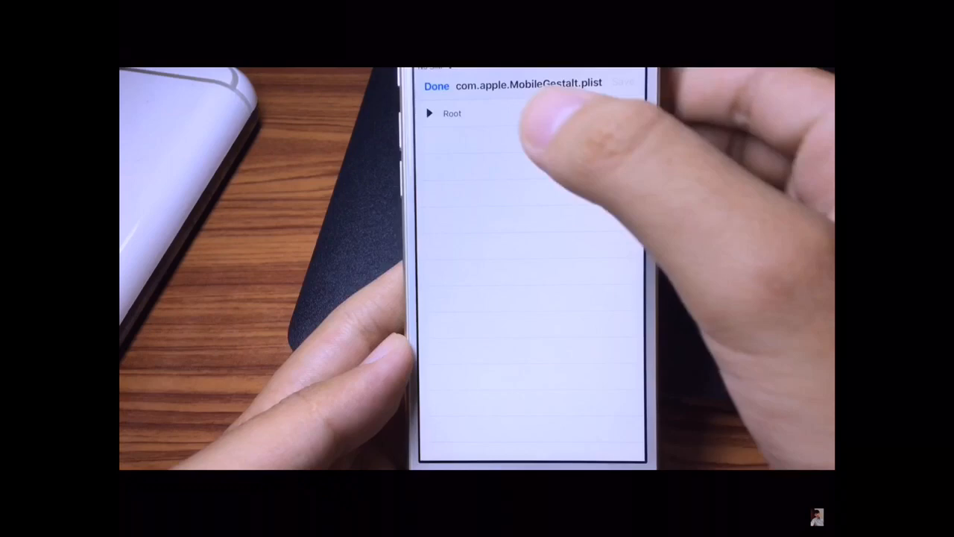
click(453, 114)
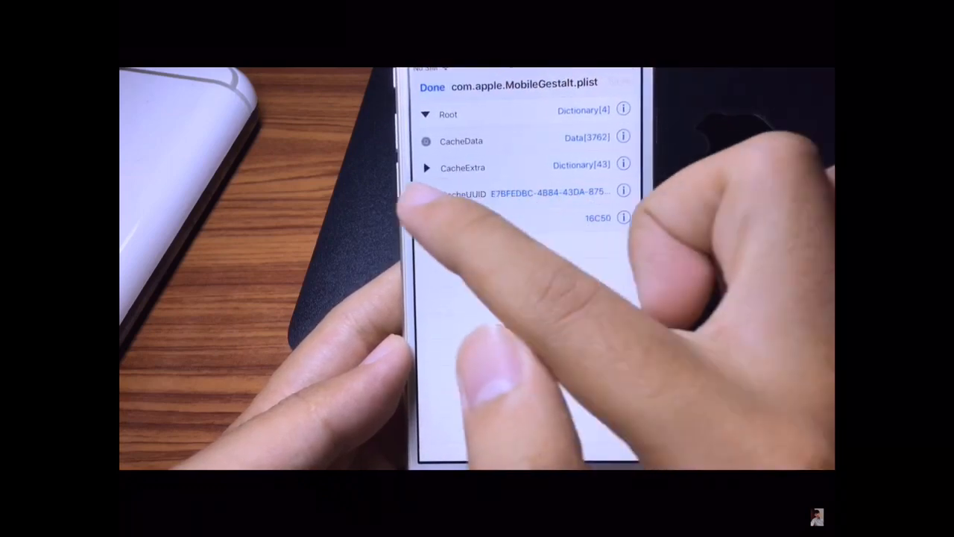
click(426, 167)
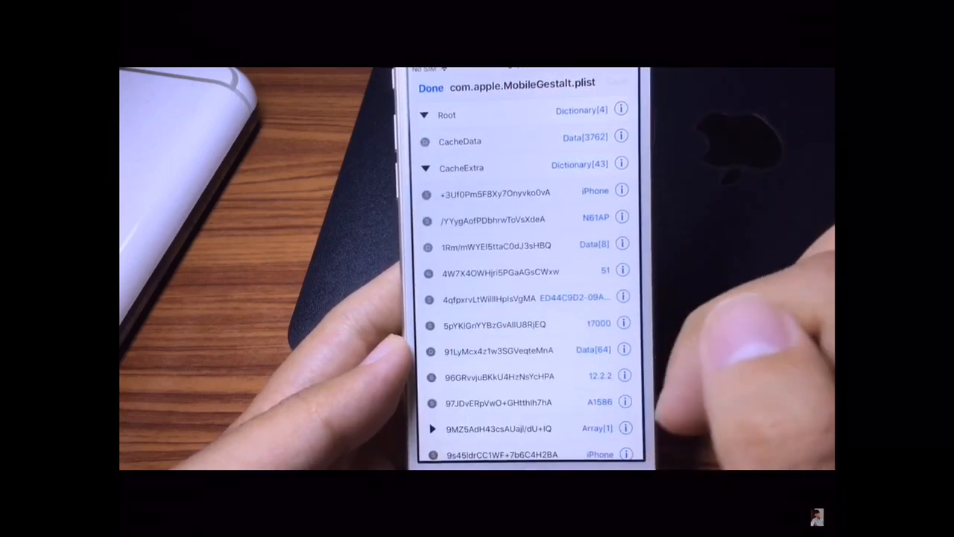
scroll(down, 3)
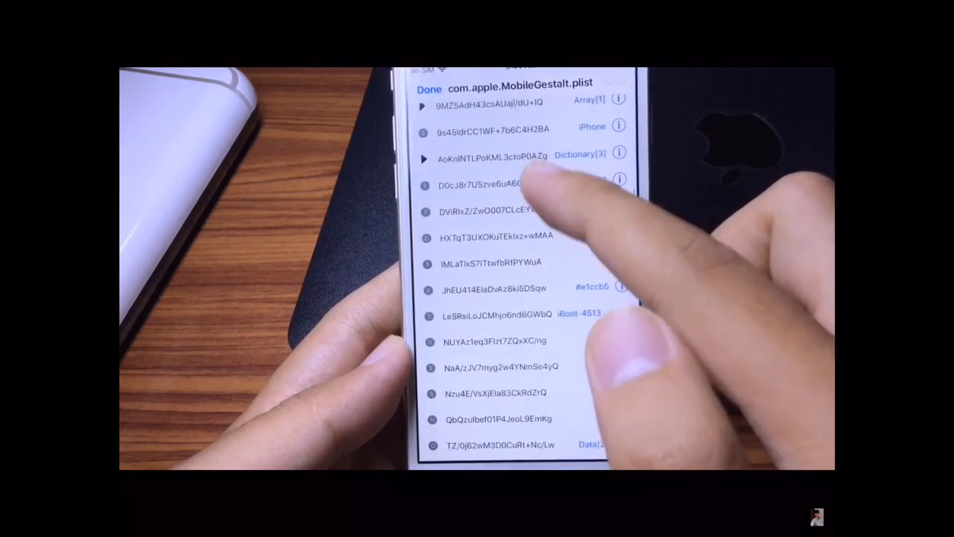
scroll(down, 3)
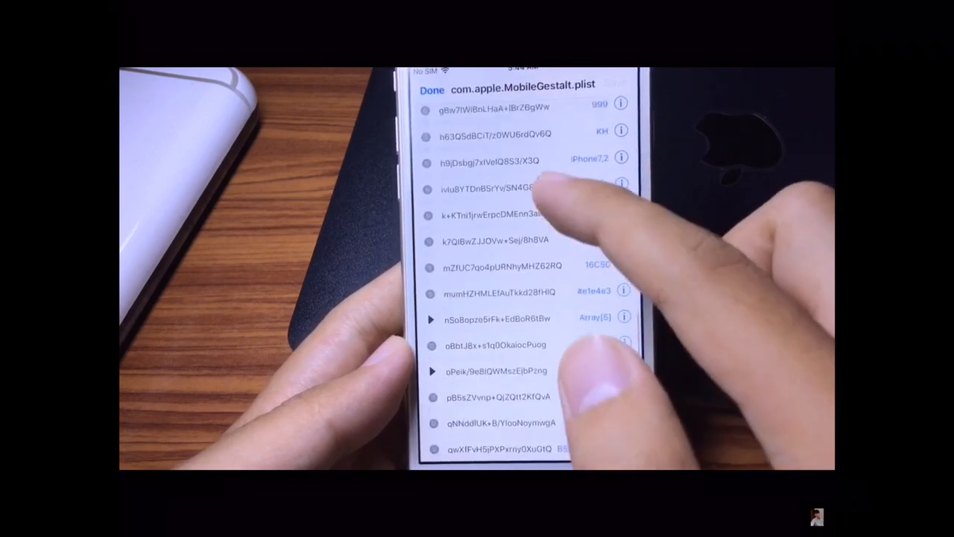
scroll(down, 3)
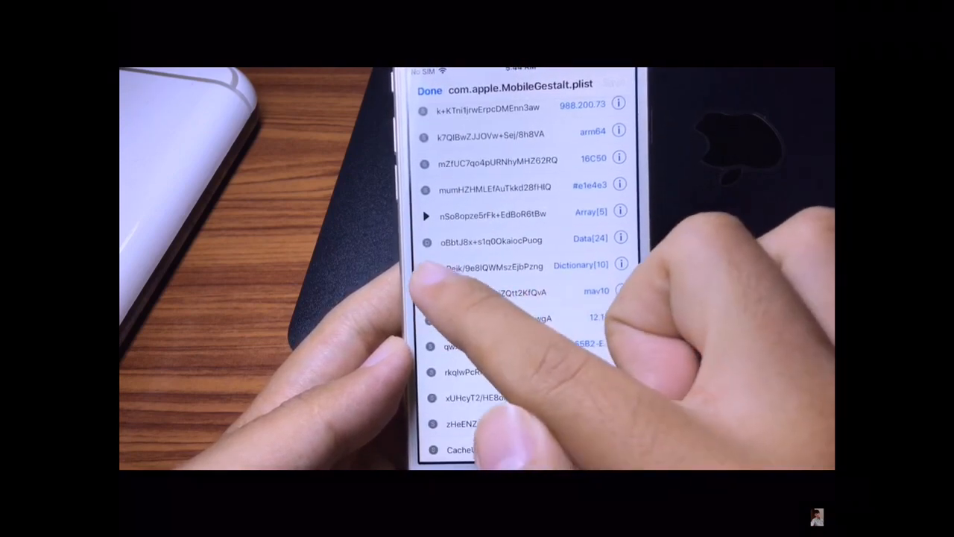
click(426, 265)
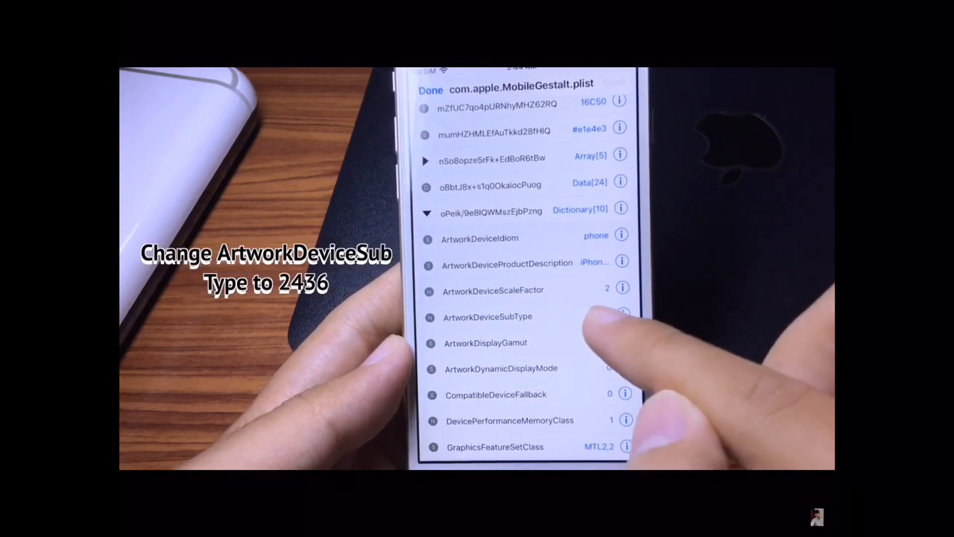
Set ArtworkDeviceSubType to 2436, save the plist and finish editing
click(487, 316)
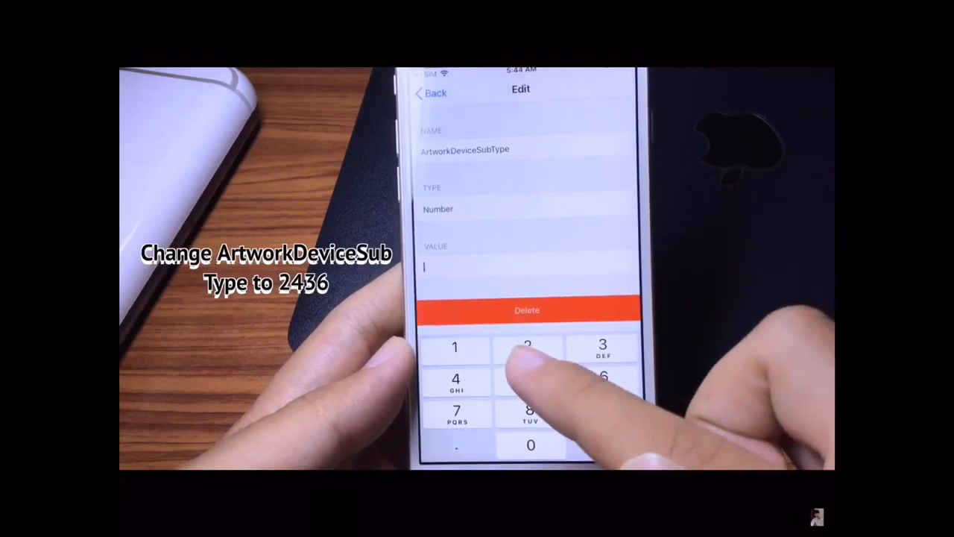
text(2436)
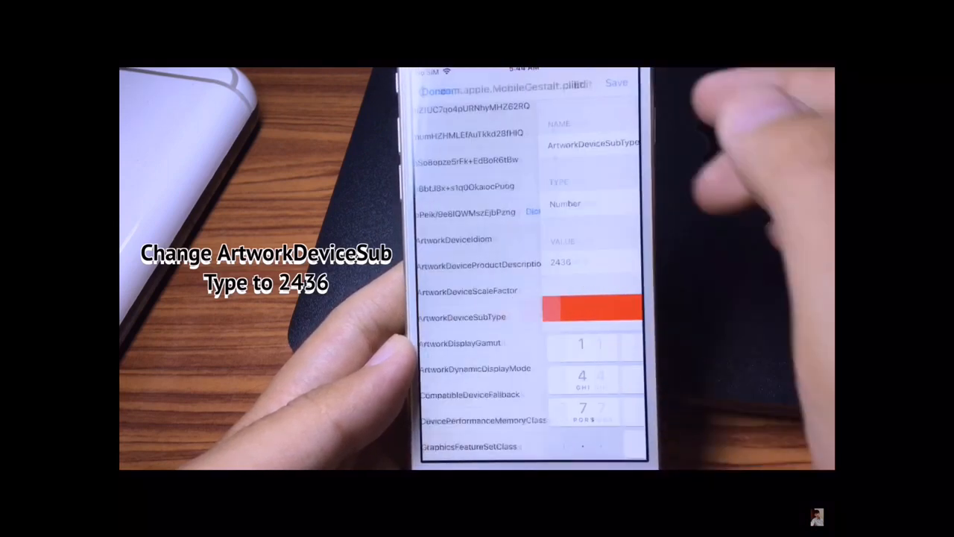
click(617, 84)
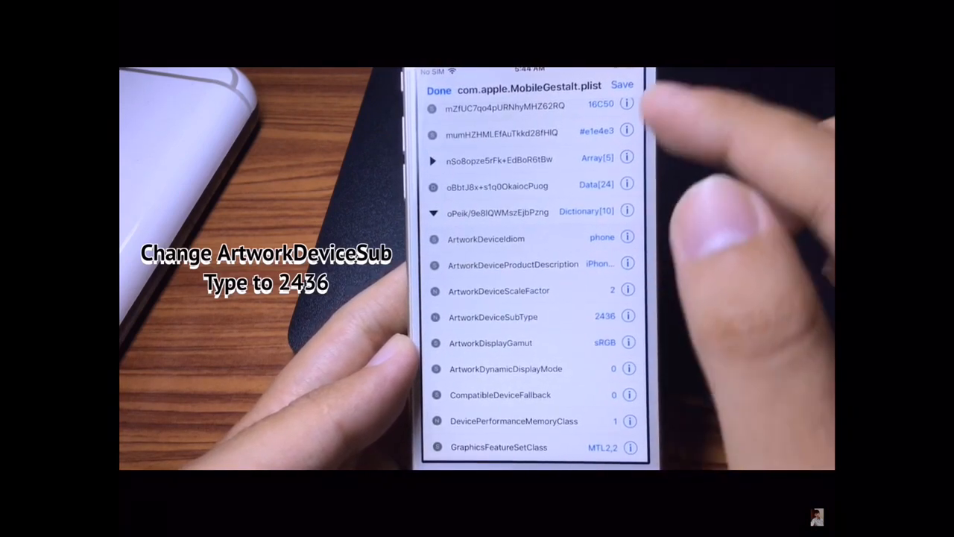
click(622, 83)
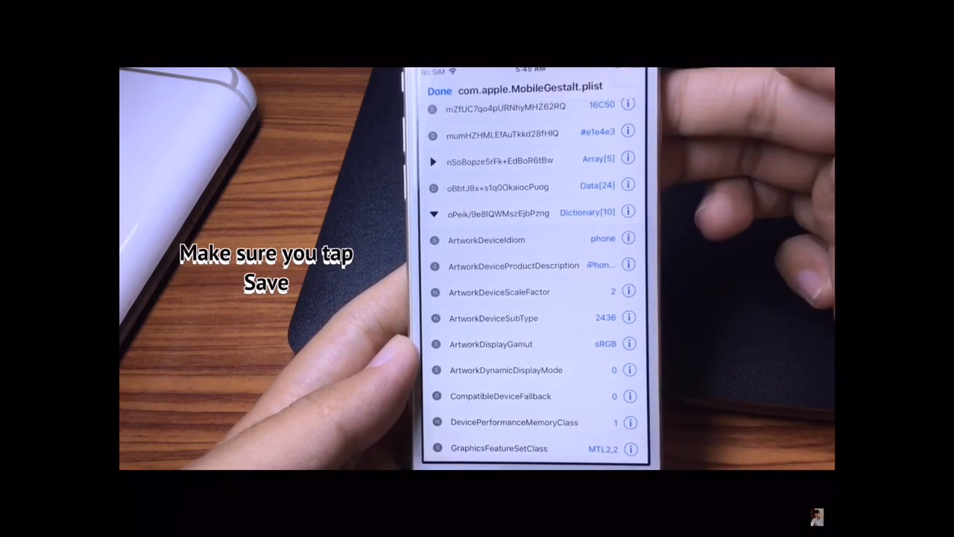
click(438, 91)
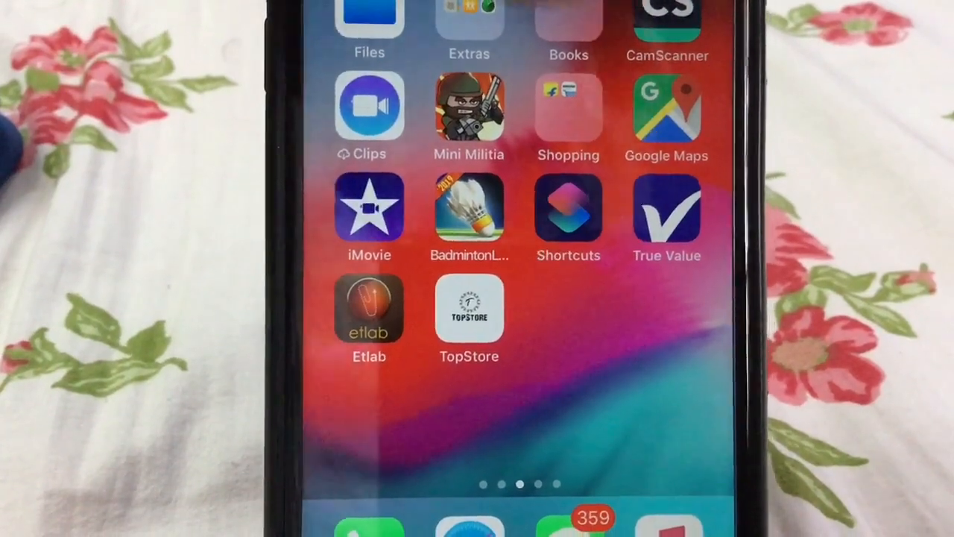
Try the iPhone X style swipe-up gesture to return to the home screen
click(568, 216)
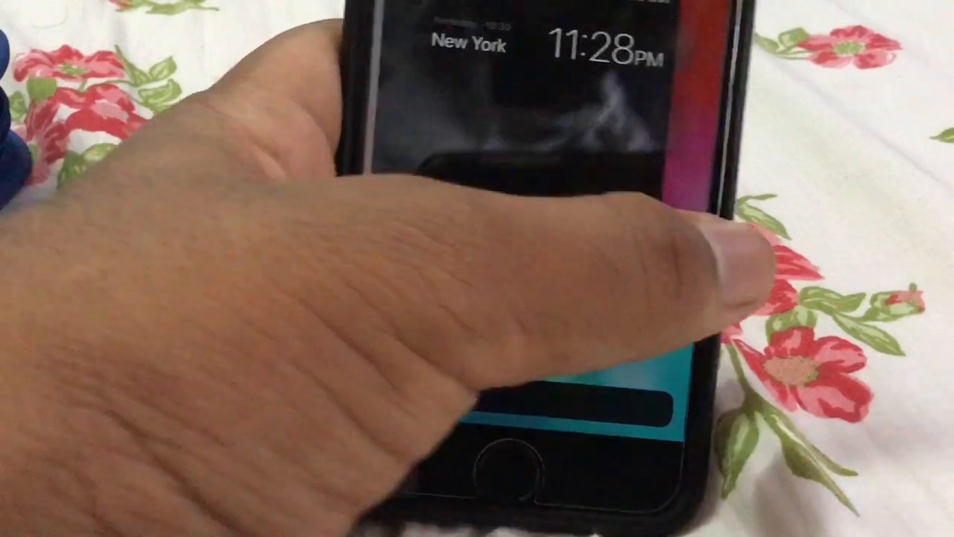
click(514, 462)
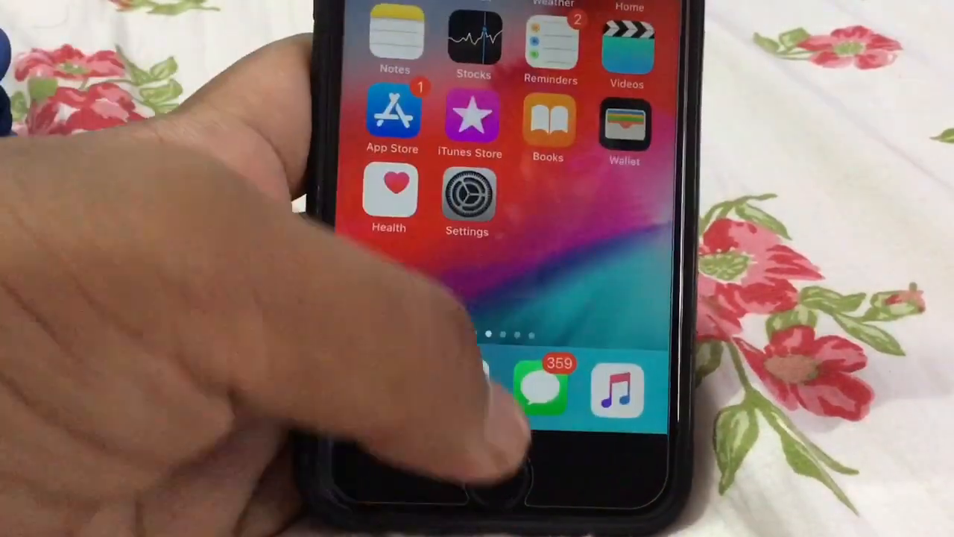